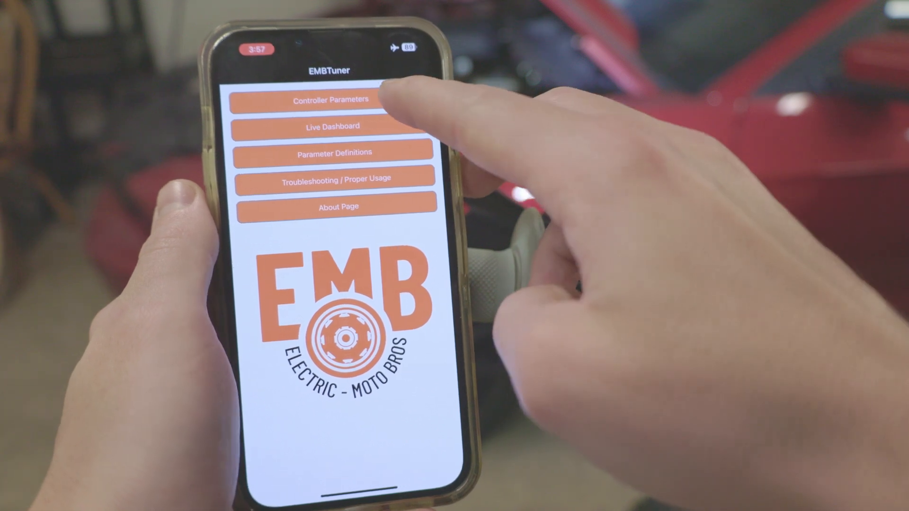
# Open Controller Parameters from the EMBTuner home screen to reach Ride Parameters
pyautogui.click(333, 98)
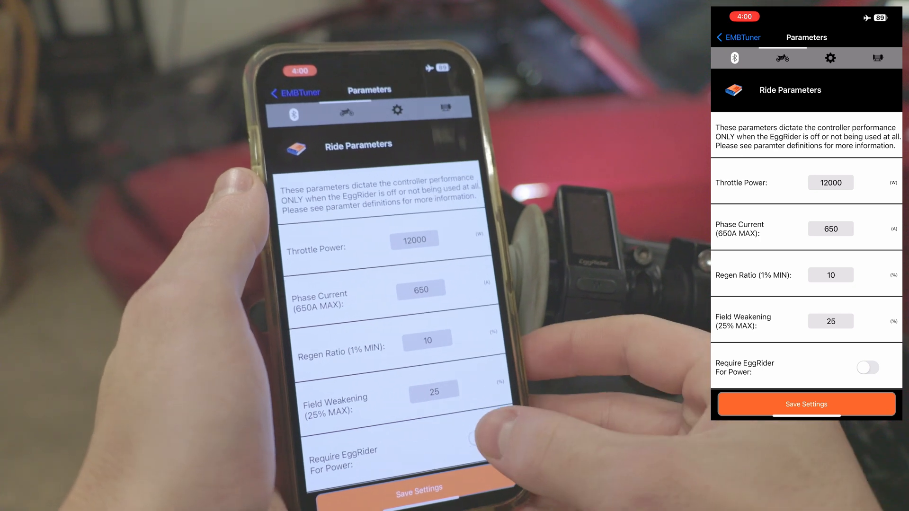
# Switch on the 'Require EggRider For Power' setting
pyautogui.click(866, 367)
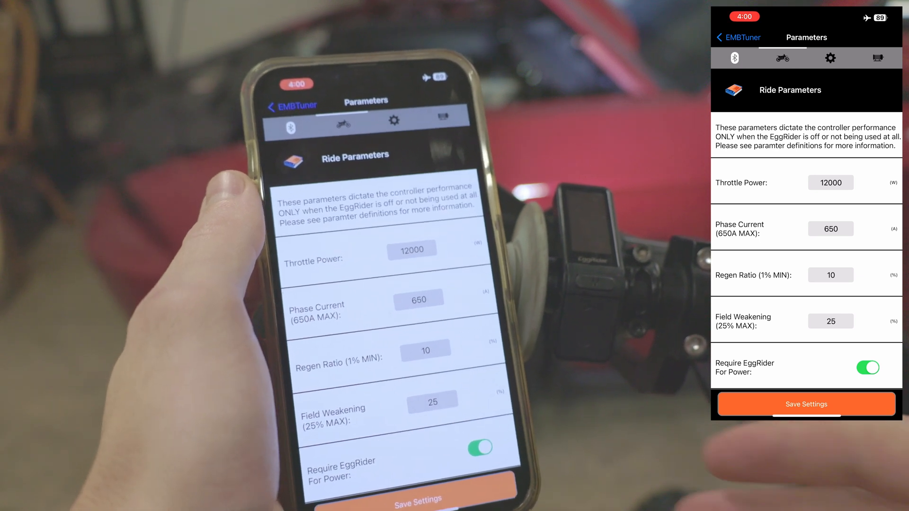
pyautogui.click(867, 367)
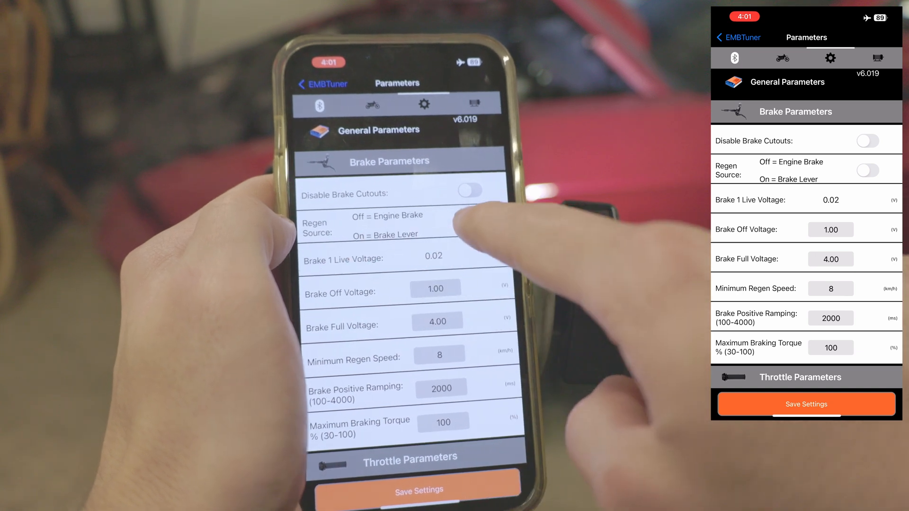
# Keep regen sourced from the engine brake and enable Disable Brake Cutouts
pyautogui.click(470, 221)
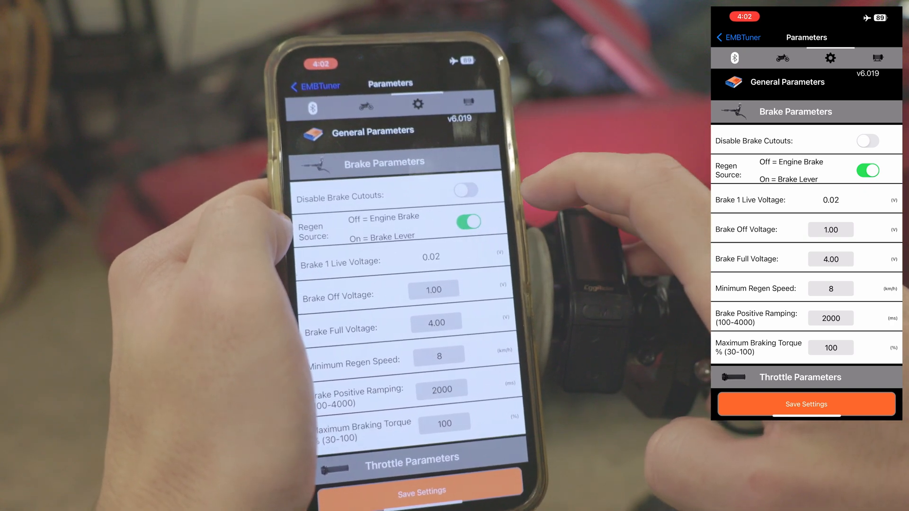
pyautogui.click(868, 170)
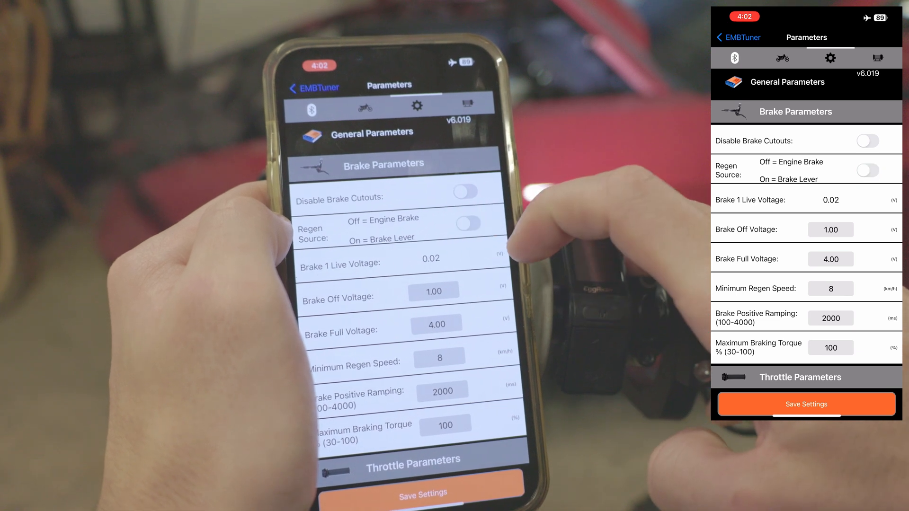
pyautogui.click(868, 140)
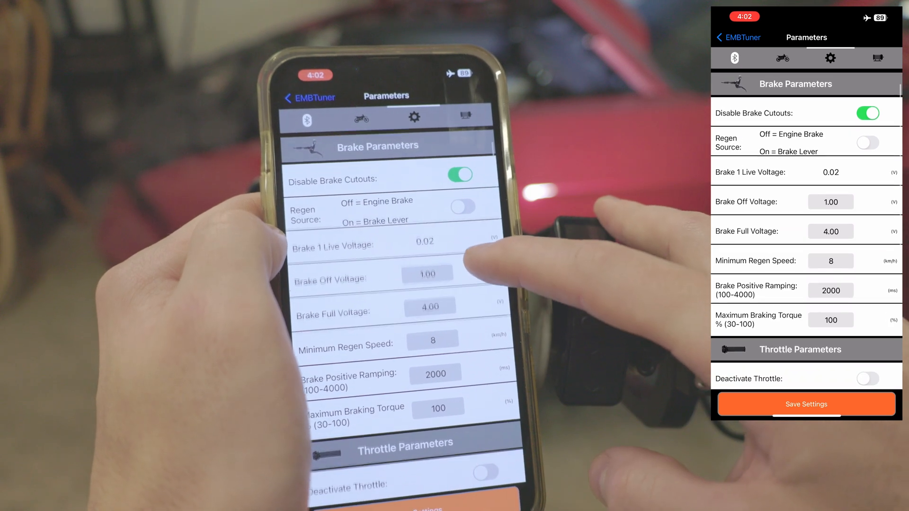
pyautogui.scroll(-3)
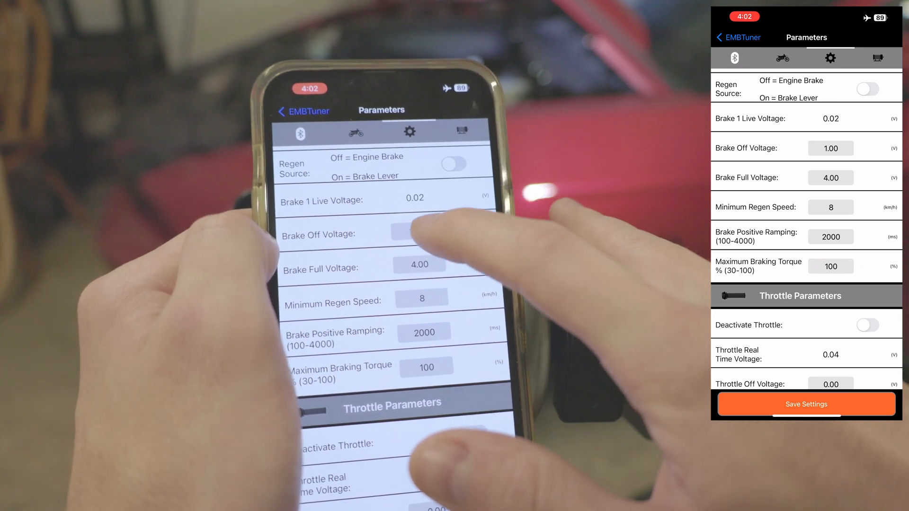
# Enter brake off voltage 0.1 V and brake full voltage 4.91 V
pyautogui.click(829, 147)
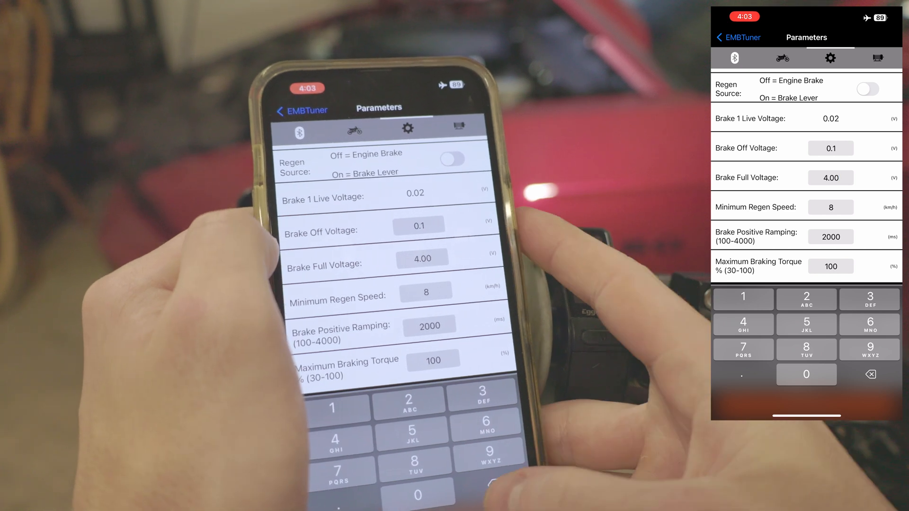
pyautogui.click(869, 374)
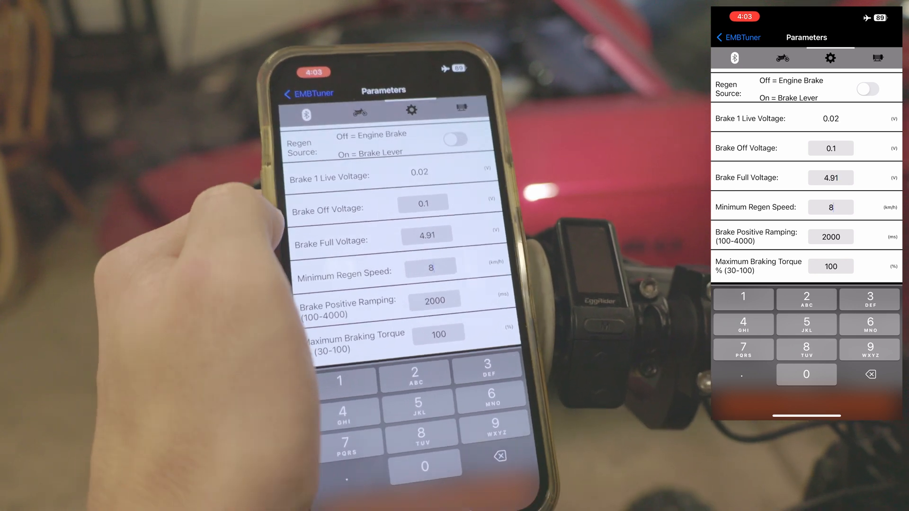
pyautogui.scroll(-3)
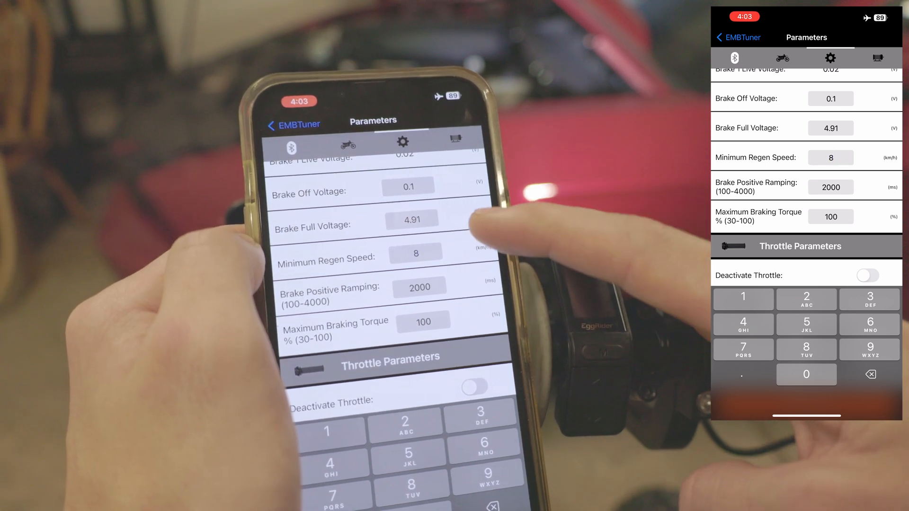
pyautogui.moveTo(521, 191)
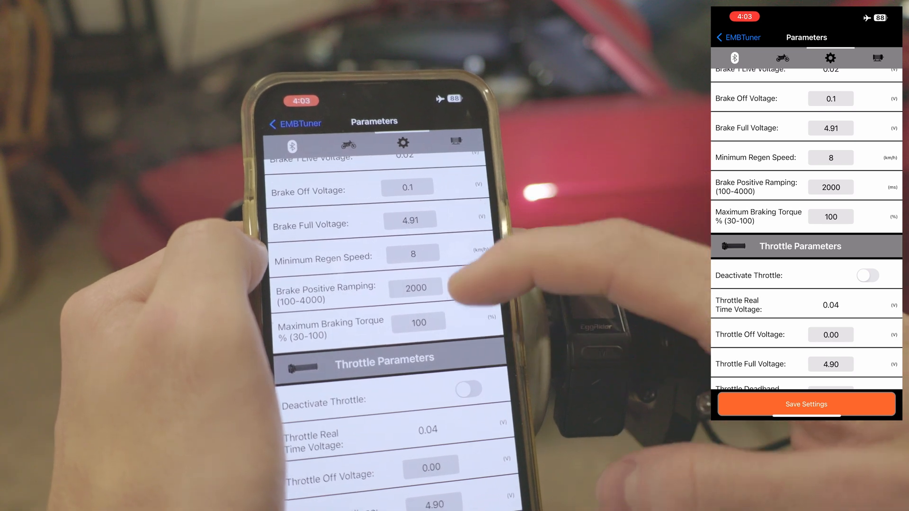
# Scroll to the Throttle Parameters showing 4.90 V full voltage and 0.10 V deadband
pyautogui.scroll(-3)
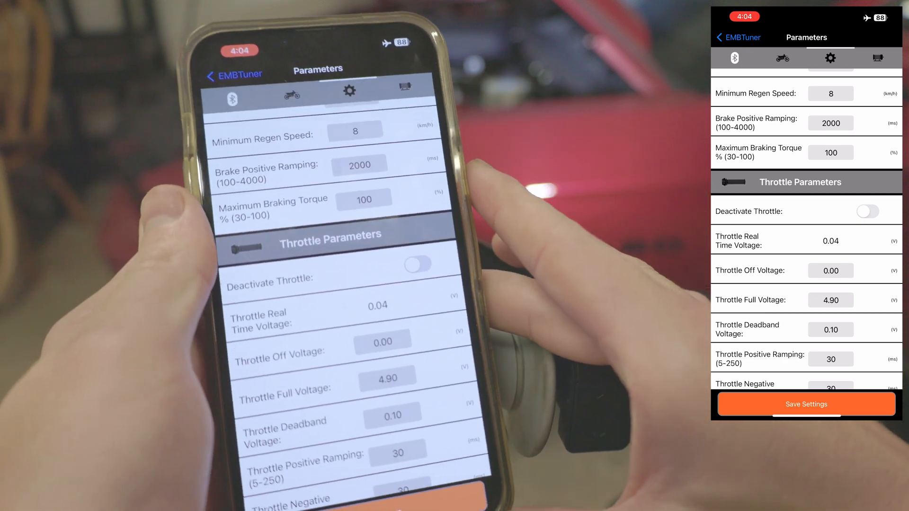
# Scroll on to throttle negative ramping and the Battery Parameters header
pyautogui.scroll(-3)
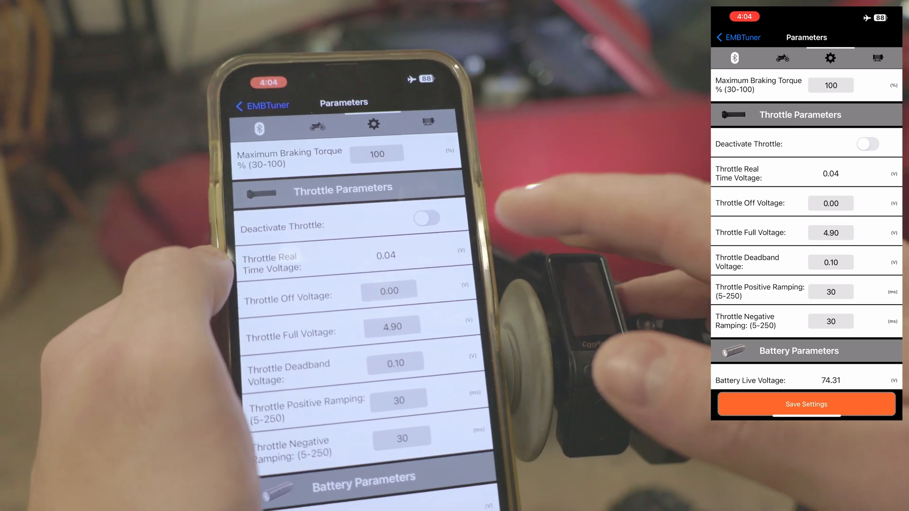
# Relearn throttle voltages to 0.04 V off and 4.94 V full, then reactivate throttle
pyautogui.scroll(-3)
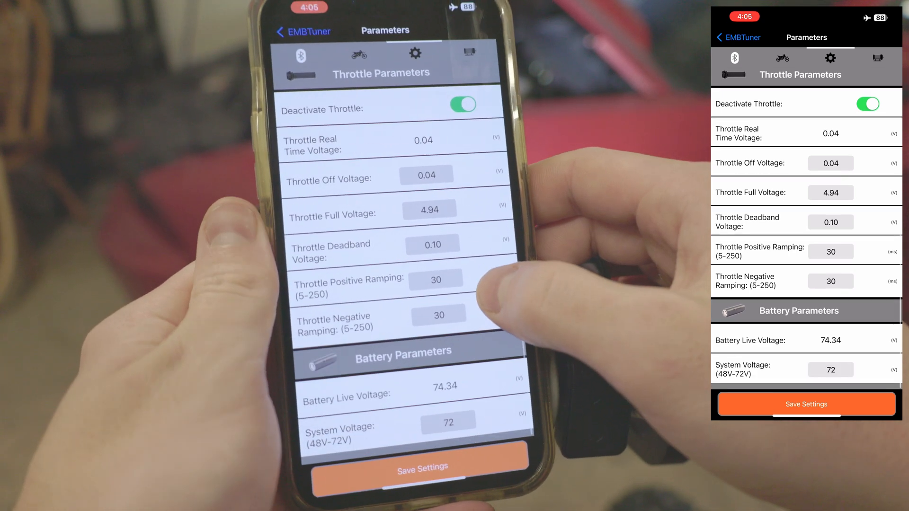
pyautogui.click(462, 103)
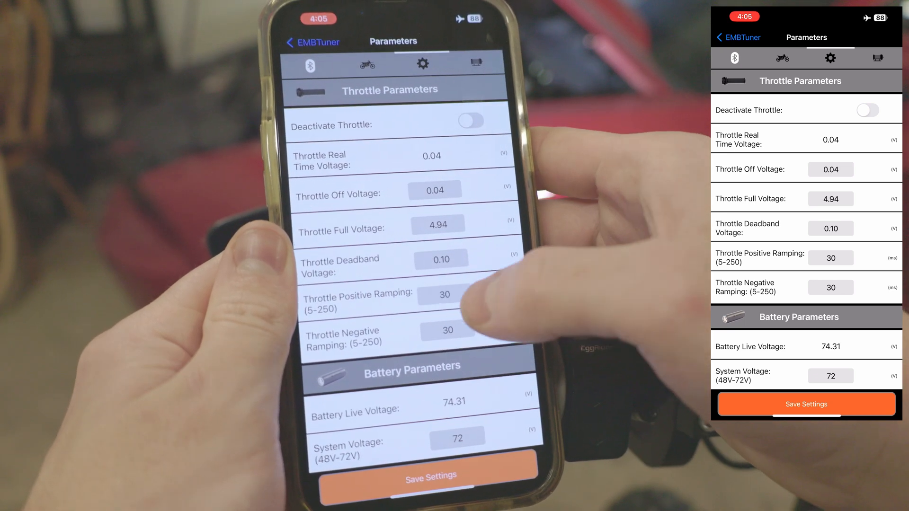
# Edit the Throttle Positive Ramping field with a new value
pyautogui.click(444, 295)
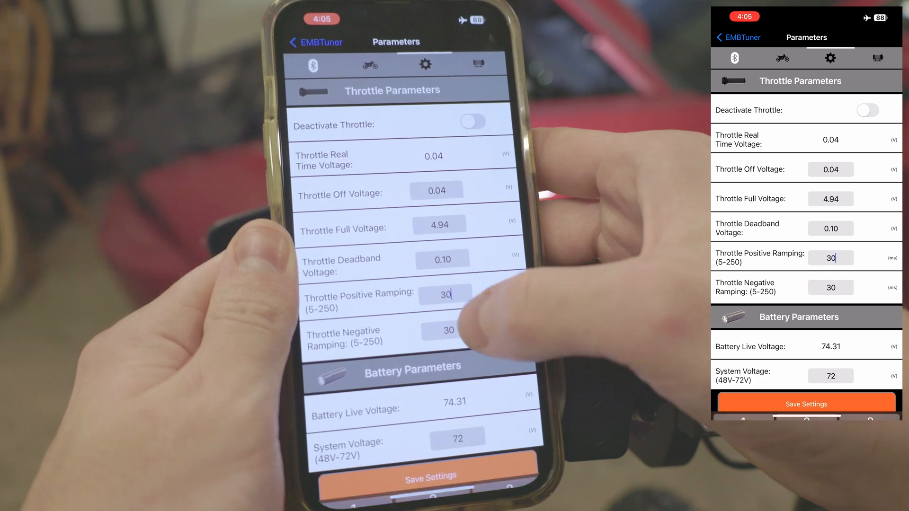
pyautogui.click(445, 295)
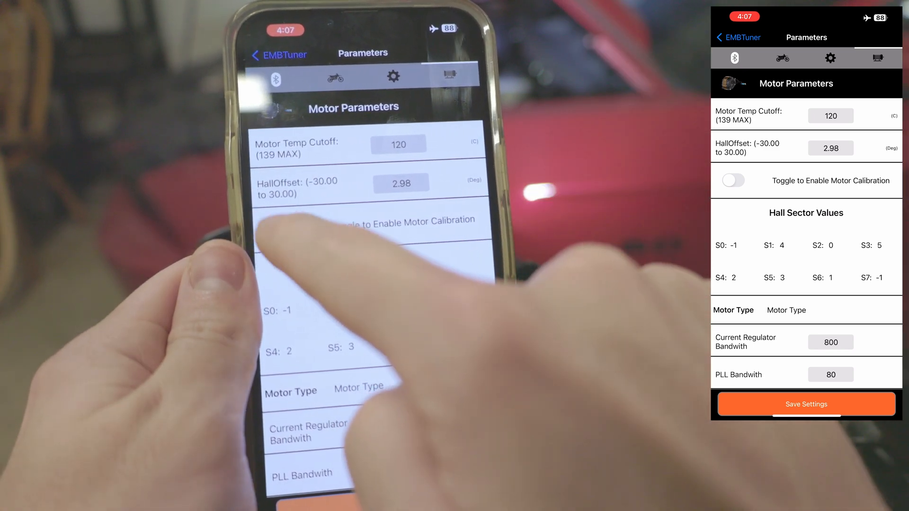
# Switch on the Enable Motor Calibration toggle on the Motor Parameters page
pyautogui.click(732, 180)
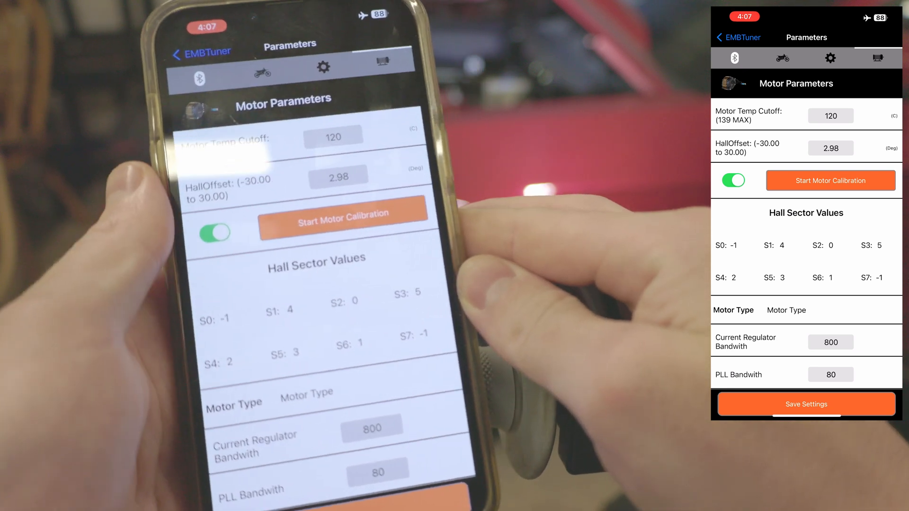
# Run motor calibration past the spinning-wheel warning, giving hall offset 2.97
pyautogui.click(830, 181)
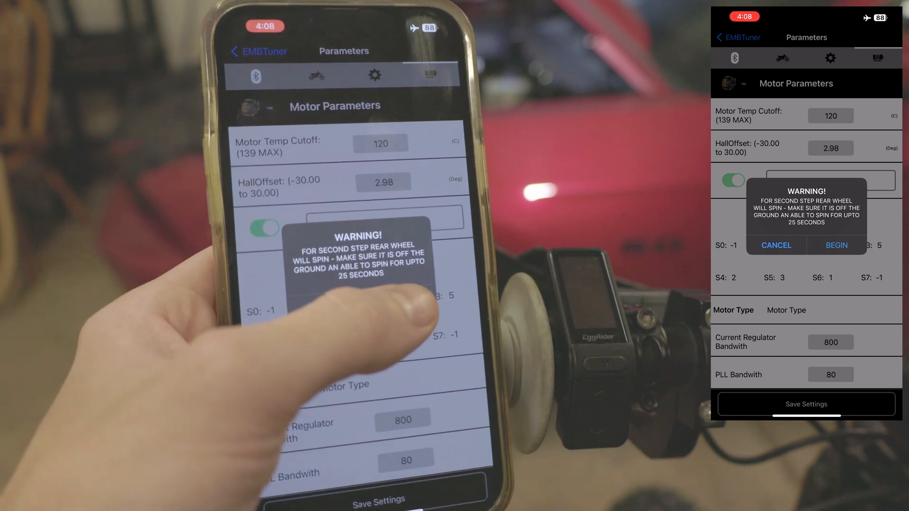
pyautogui.click(775, 244)
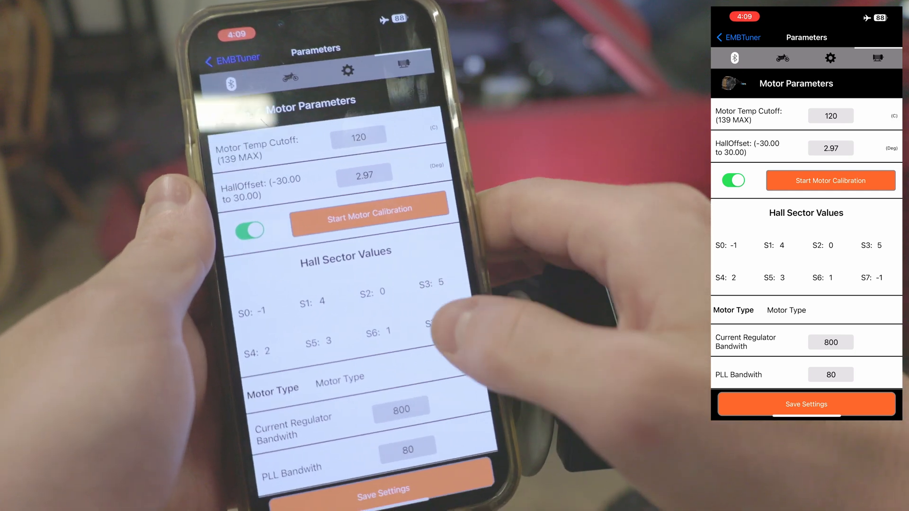
# Change the Motor Type picker from Stock SurRon/Segway to KO Motor
pyautogui.click(805, 309)
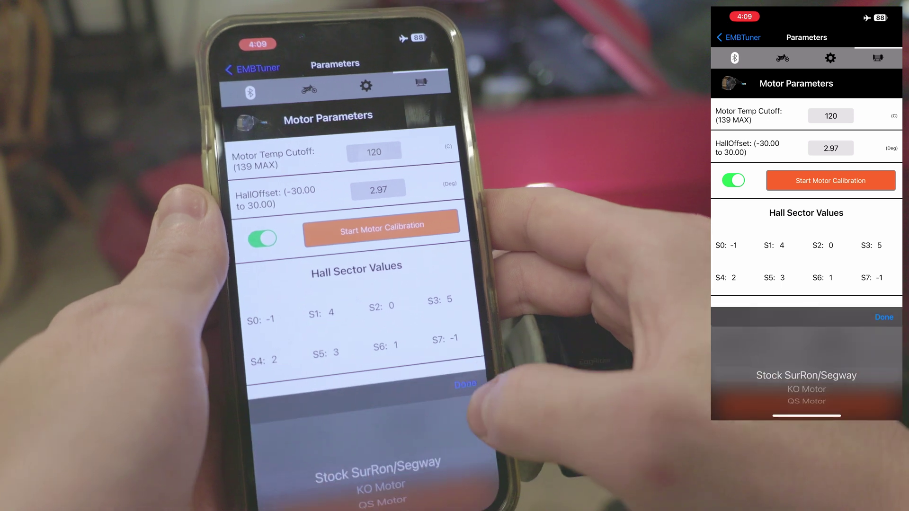
pyautogui.scroll(-3)
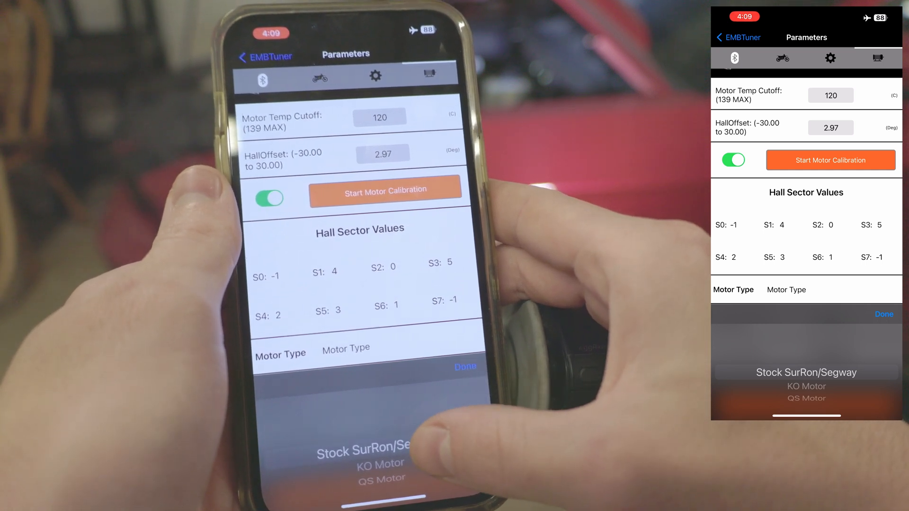
pyautogui.scroll(-3)
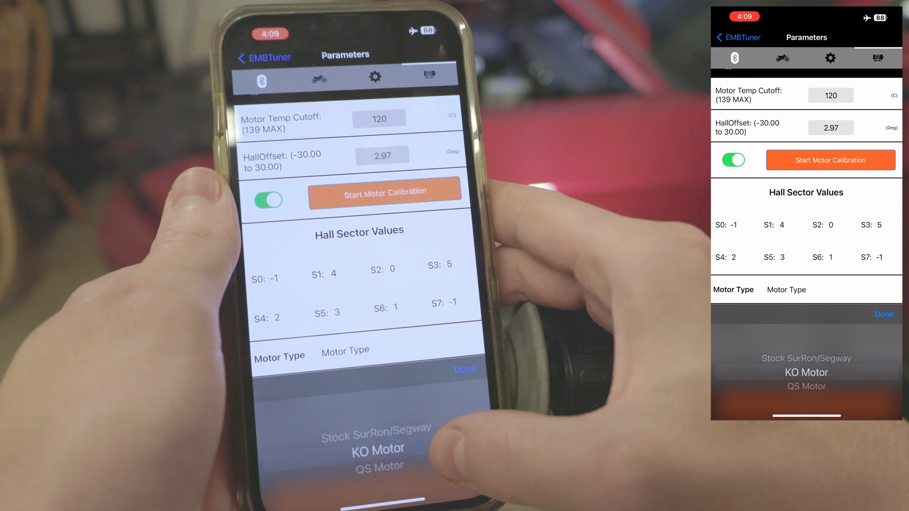
pyautogui.scroll(-3)
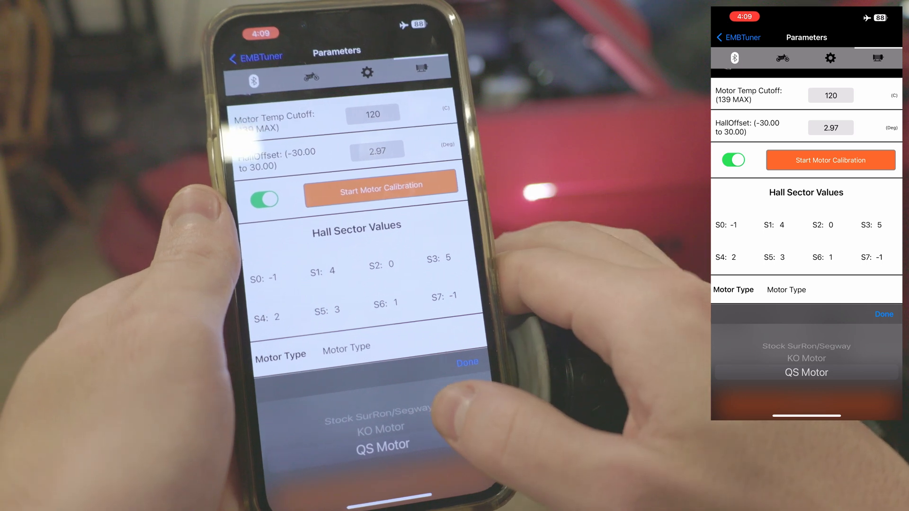
pyautogui.scroll(3)
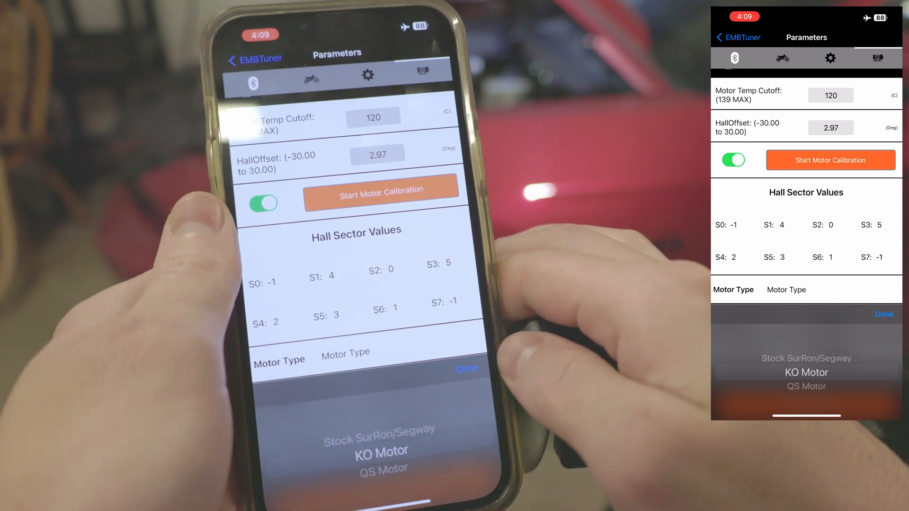
pyautogui.click(805, 372)
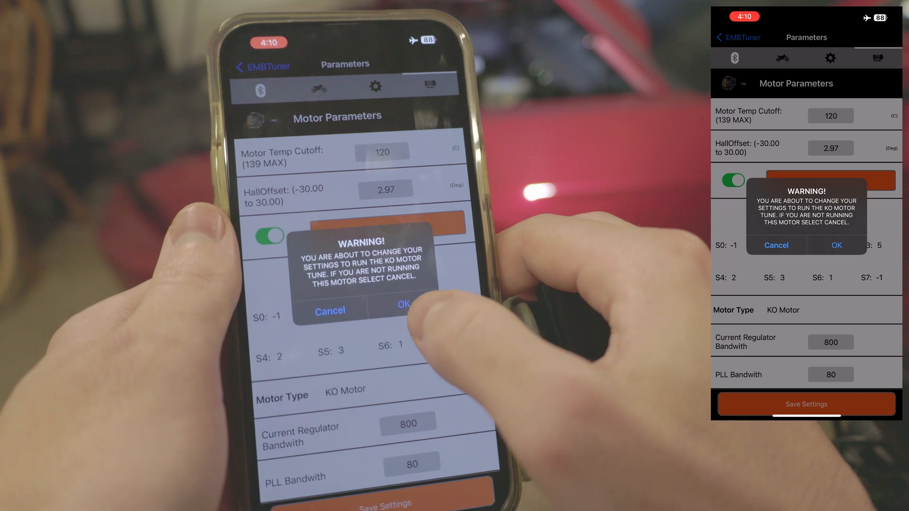
# Confirm the warning to apply the KO motor tune with bandwidths 800 and 80
pyautogui.click(403, 303)
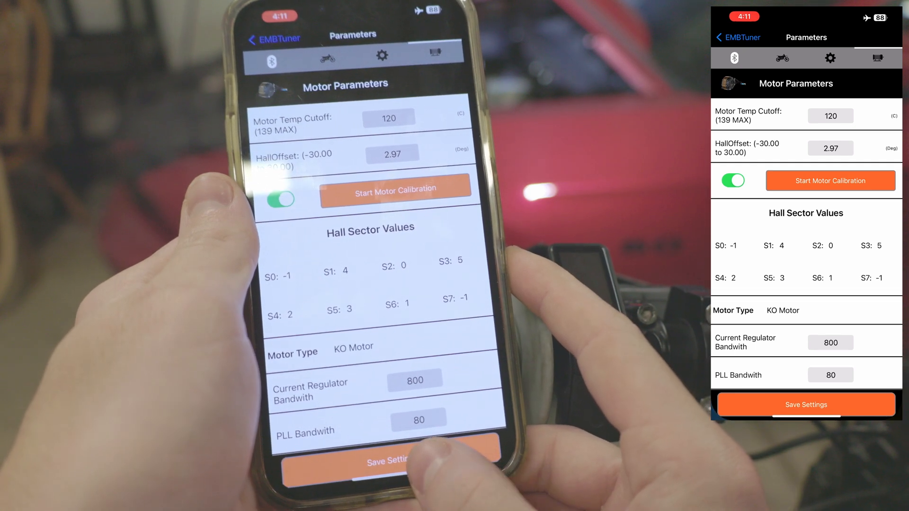
# Save the KO motor settings to the controller from Motor Parameters
pyautogui.click(804, 404)
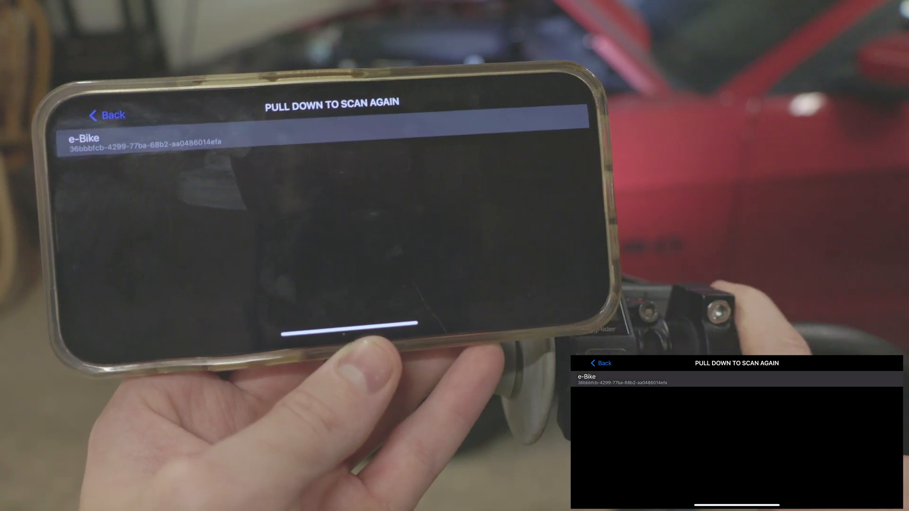
# Connect to the e-Bike controller and switch the dashboard speed display to KPH
pyautogui.click(139, 139)
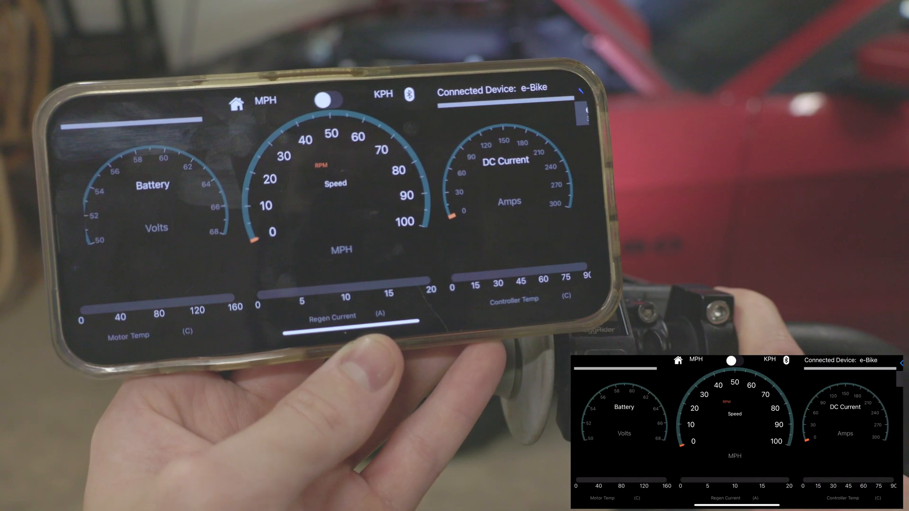
pyautogui.click(333, 103)
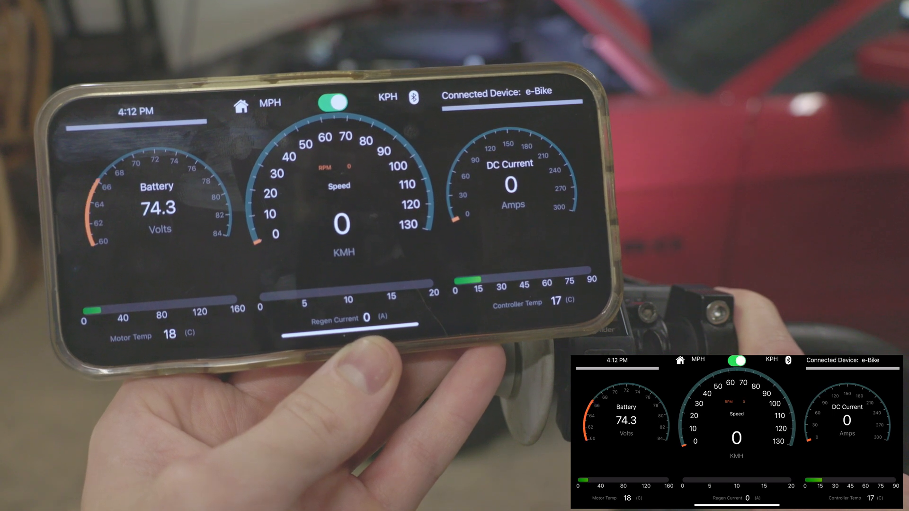